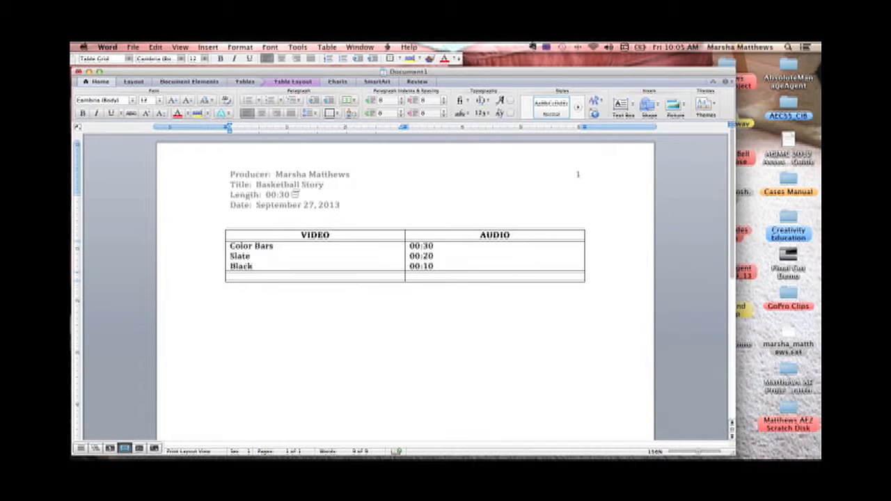
# Step: Type 'ECU Hands on basketball' in the empty VIDEO cell of the last row
pyautogui.click(233, 276)
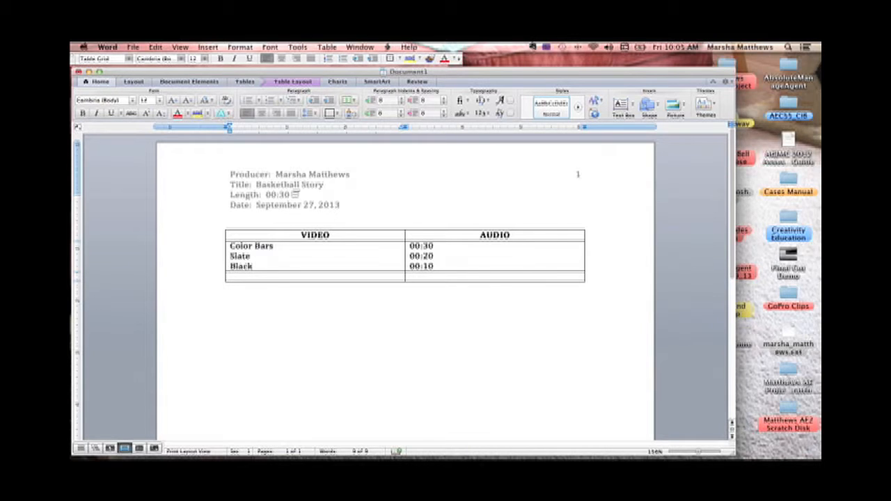
pyautogui.write('ECU')
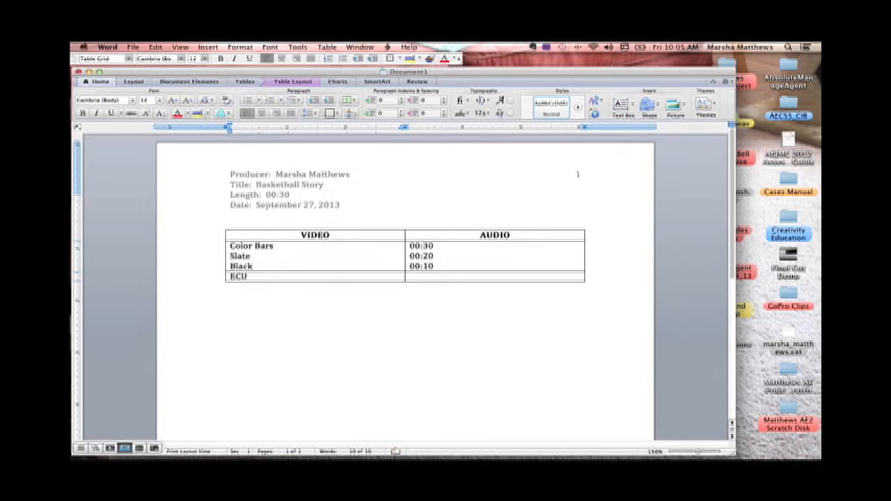
pyautogui.write('Hands on')
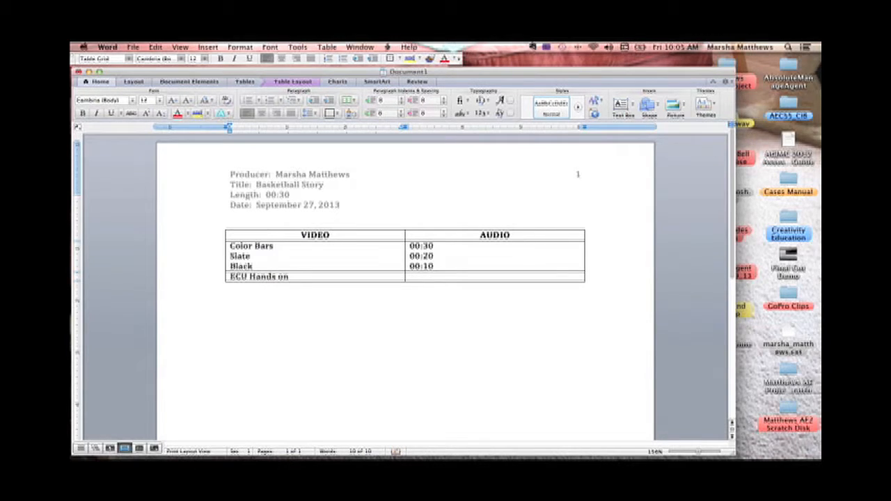
pyautogui.write('bask')
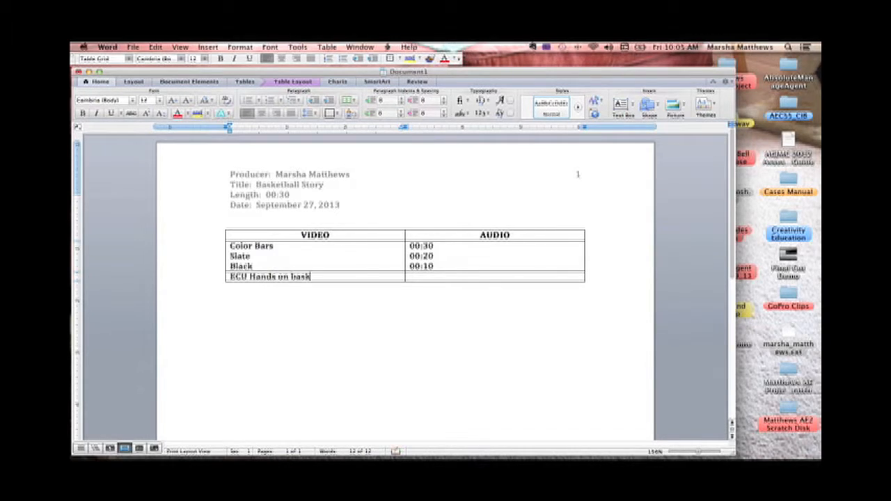
pyautogui.write('etball')
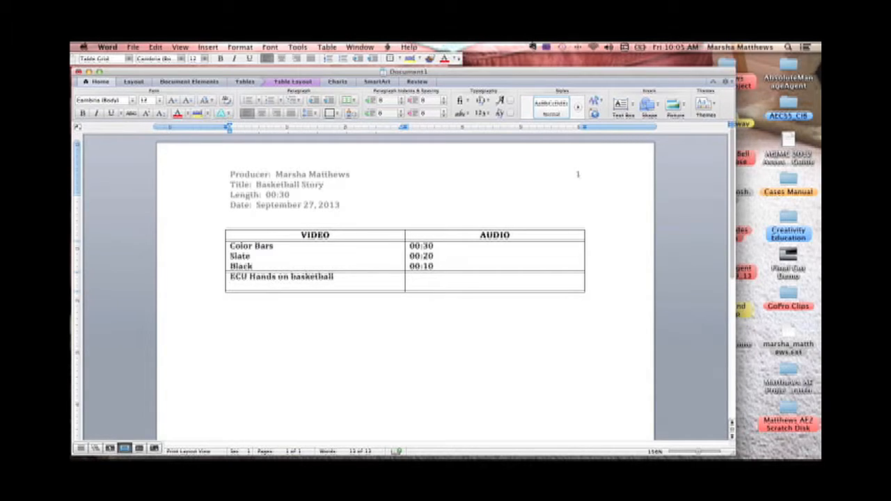
pyautogui.click(232, 285)
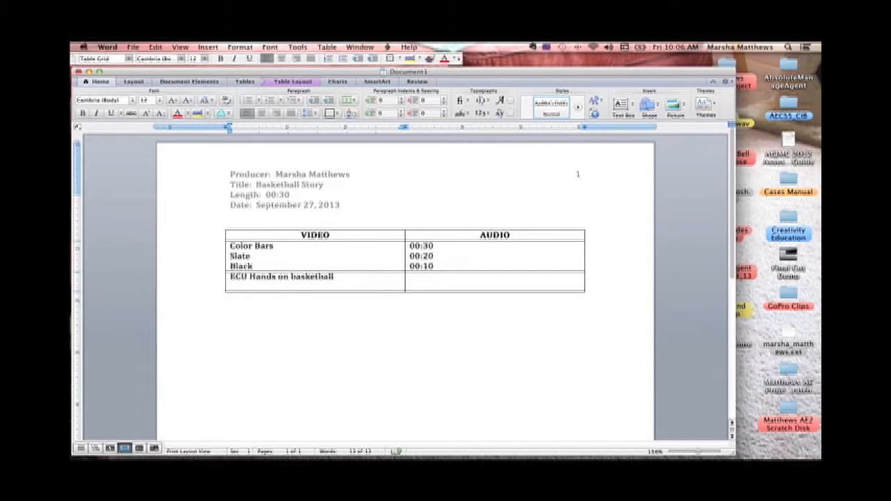
pyautogui.click(237, 284)
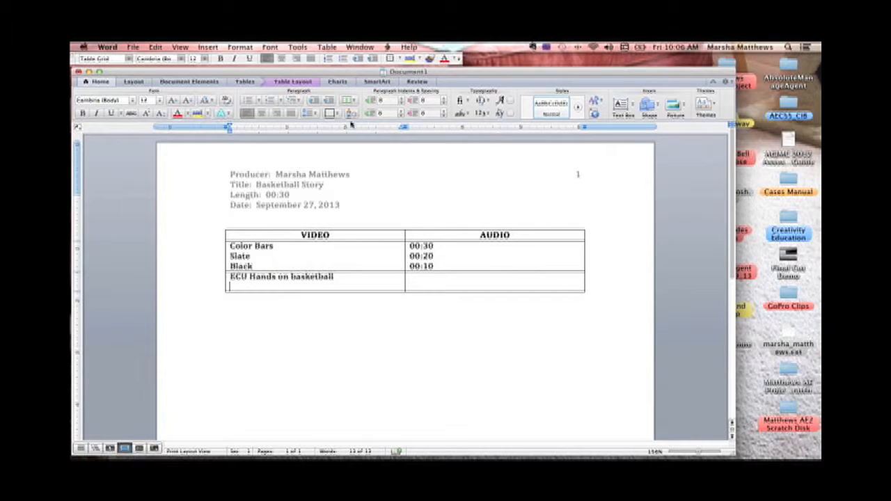
pyautogui.moveTo(216, 146)
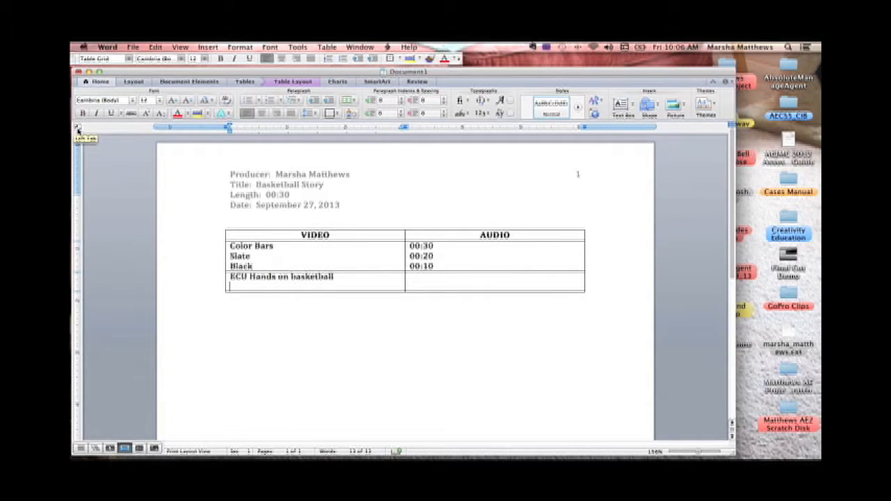
# Step: Choose the right-aligned tab type from the tab selector
pyautogui.click(79, 129)
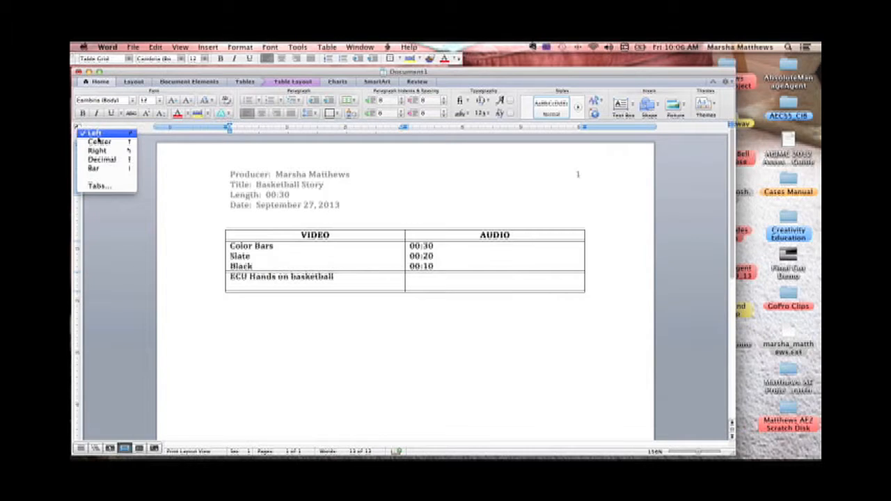
pyautogui.moveTo(97, 150)
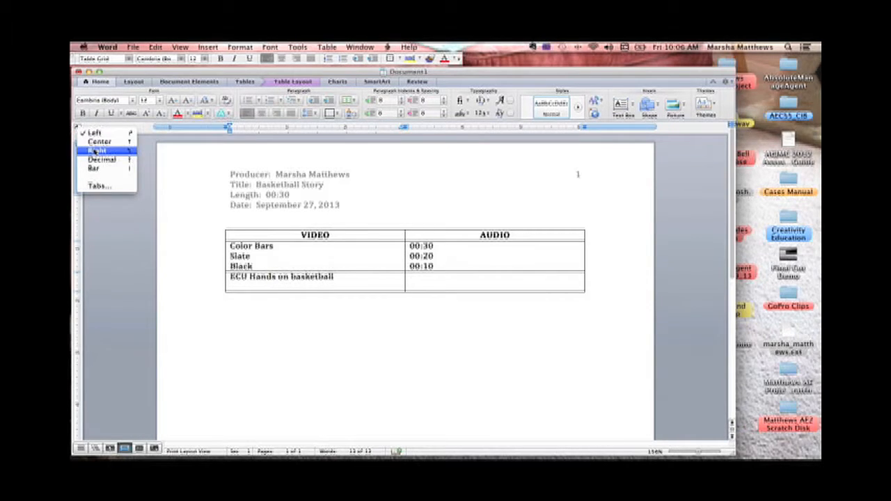
pyautogui.moveTo(98, 169)
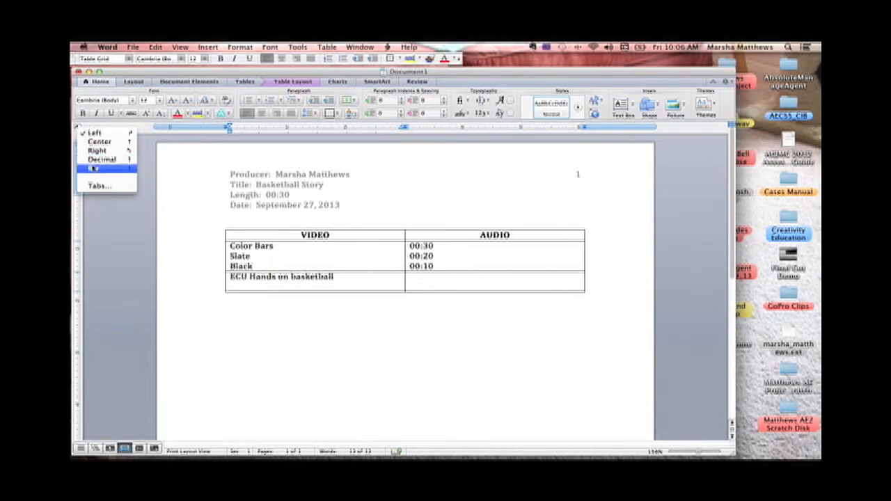
pyautogui.moveTo(102, 159)
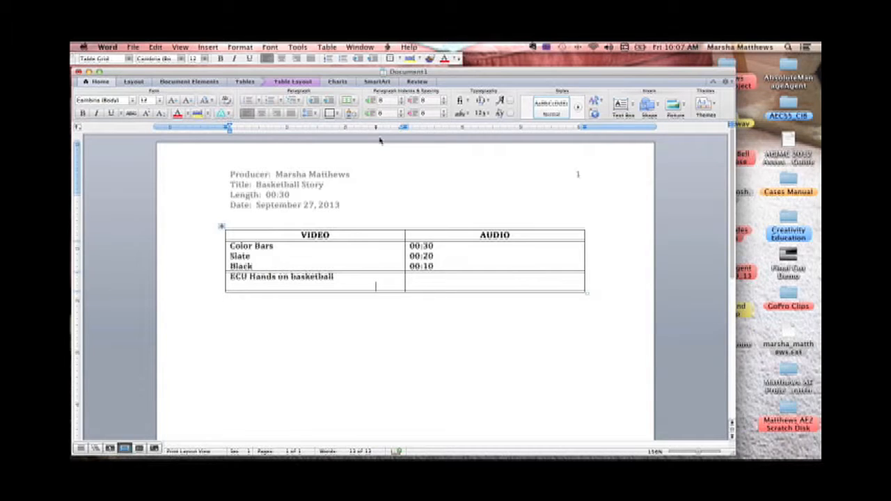
# Step: Enter the 00:03 timing under the shot and start the AUDIO cell with 'MUSIC:'
pyautogui.write('00')
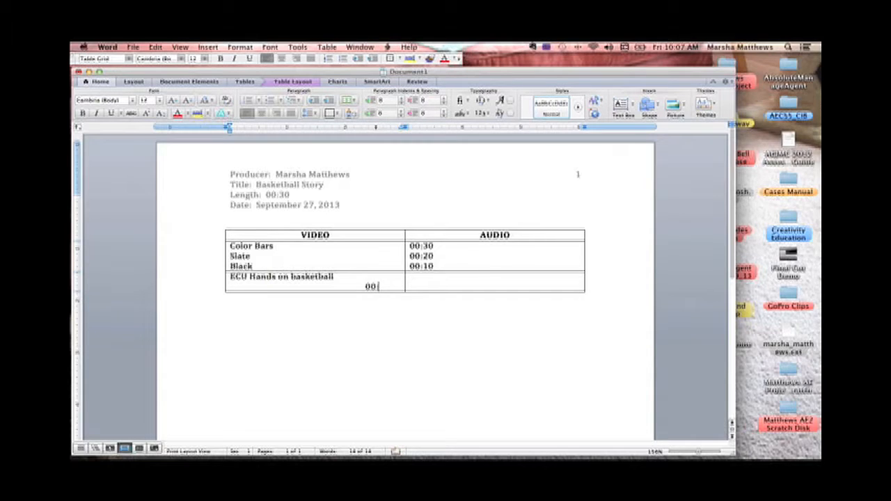
pyautogui.write('03')
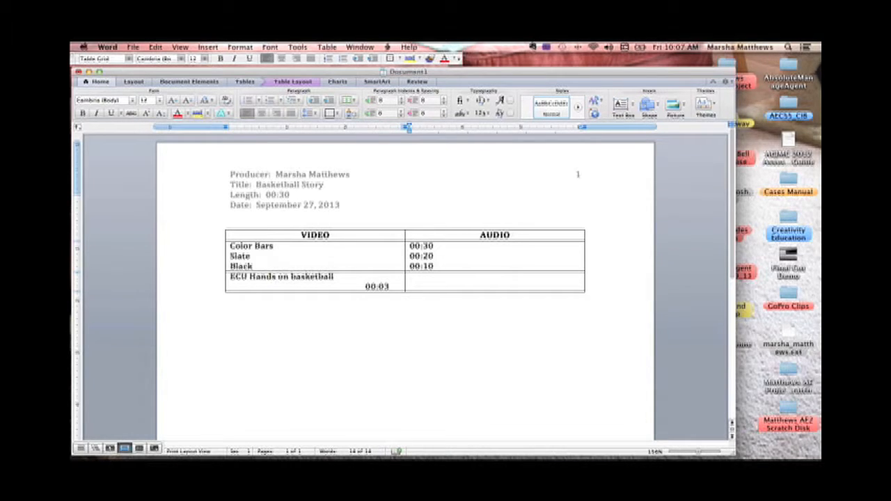
pyautogui.write('MUSIC:')
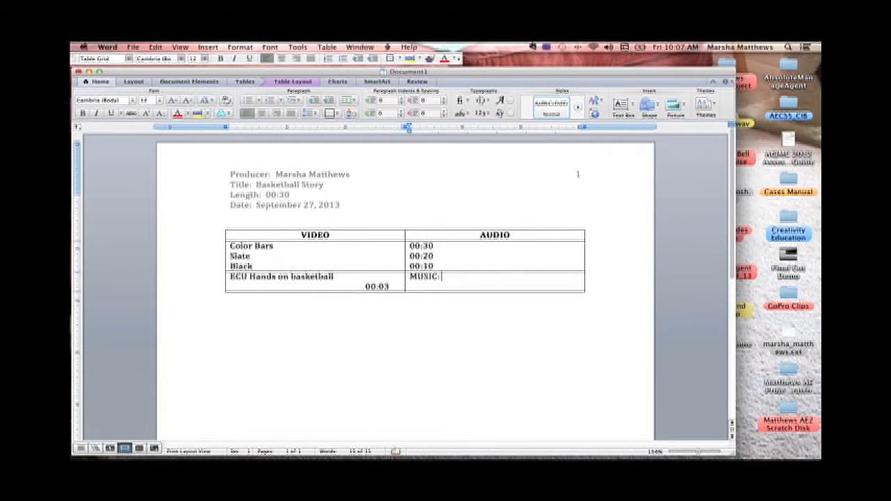
# Step: Add '(Establish, then under throughout.)' after the MUSIC: label
pyautogui.write('{')
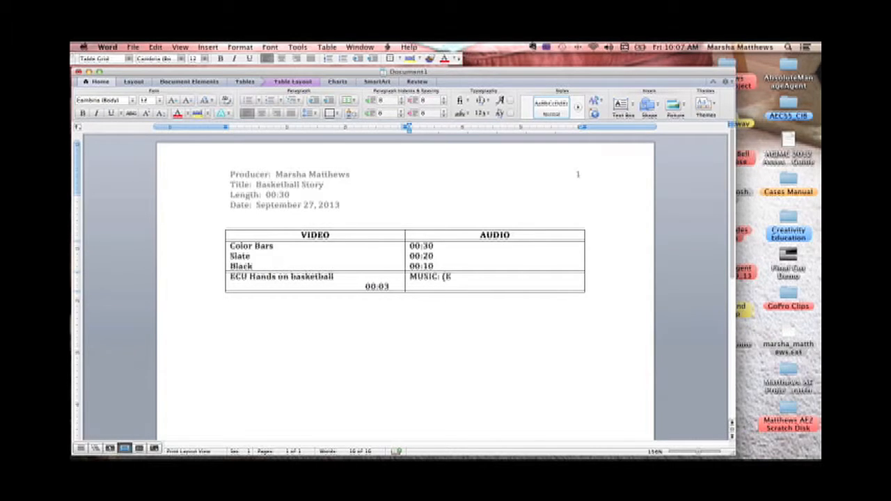
pyautogui.write('stablish')
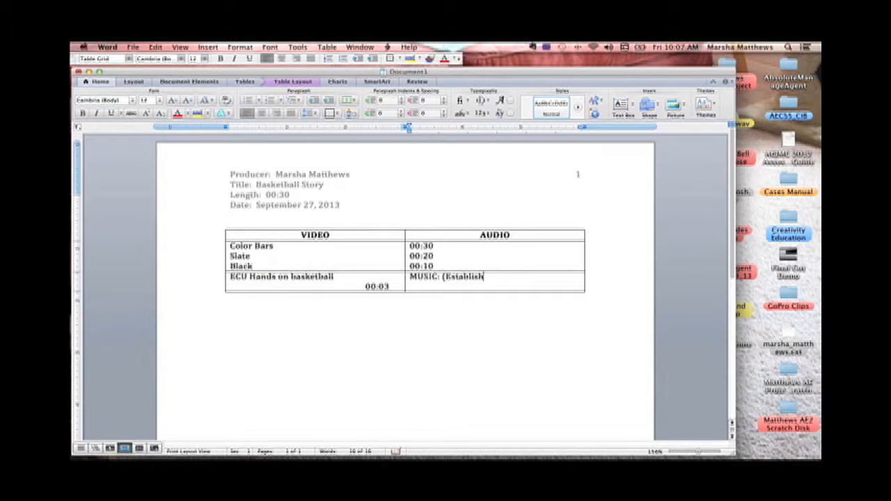
pyautogui.write(', th')
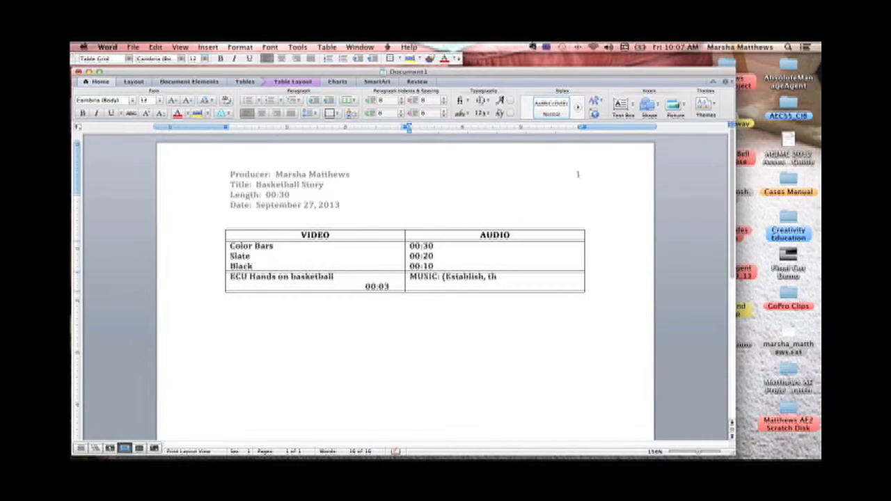
pyautogui.write('then under throu')
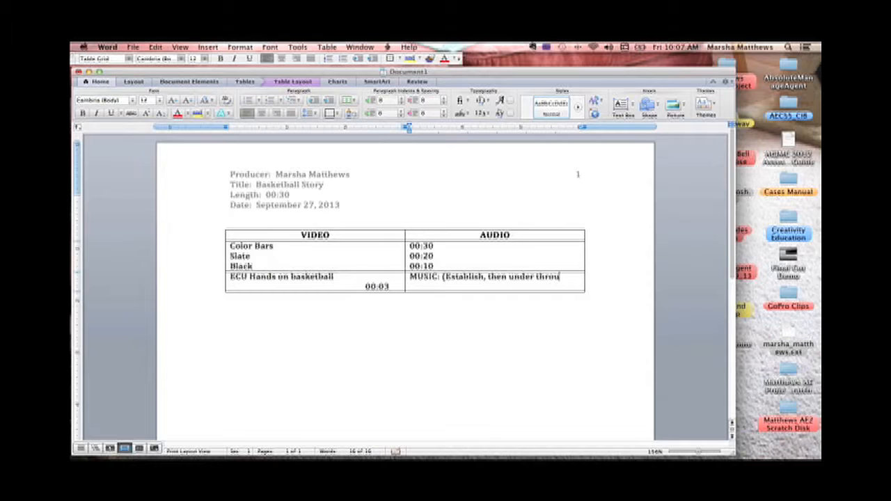
pyautogui.write('ghout.)')
pyautogui.write('N')
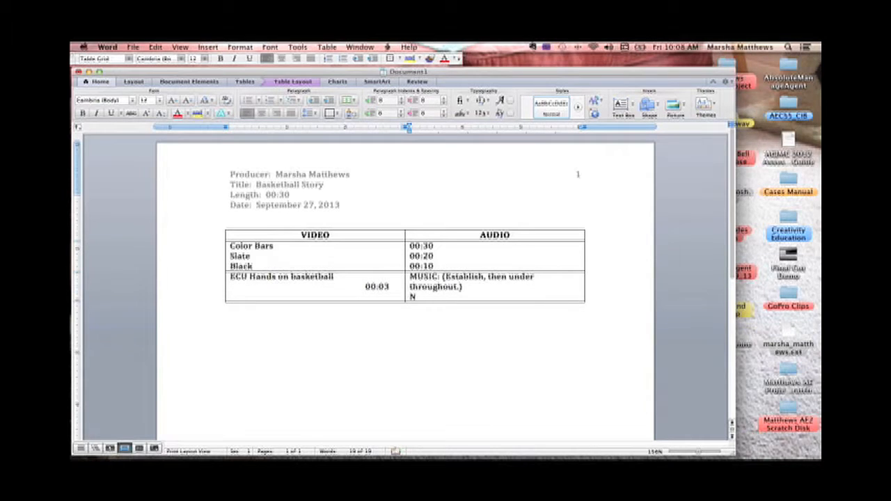
# Step: Type 'NAT SOUND SOT: (Gym noise, voices echo, sneakers squeak on the floor.)'
pyautogui.write('AT')
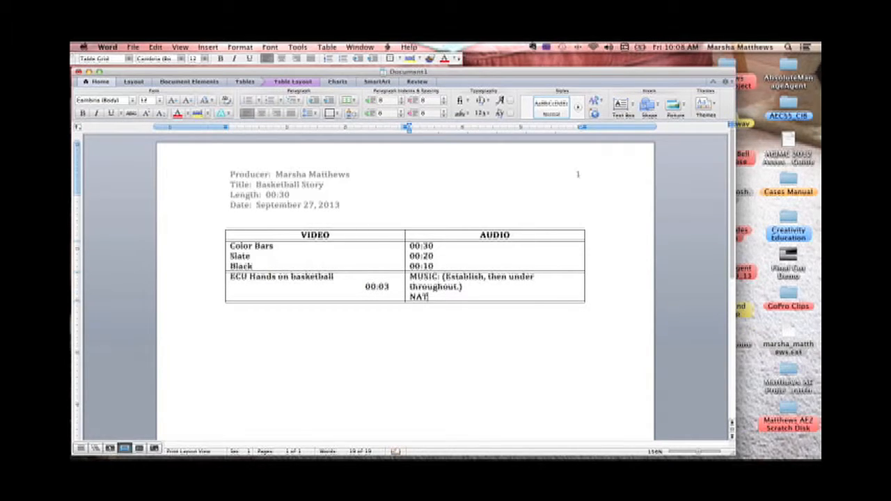
pyautogui.write('S')
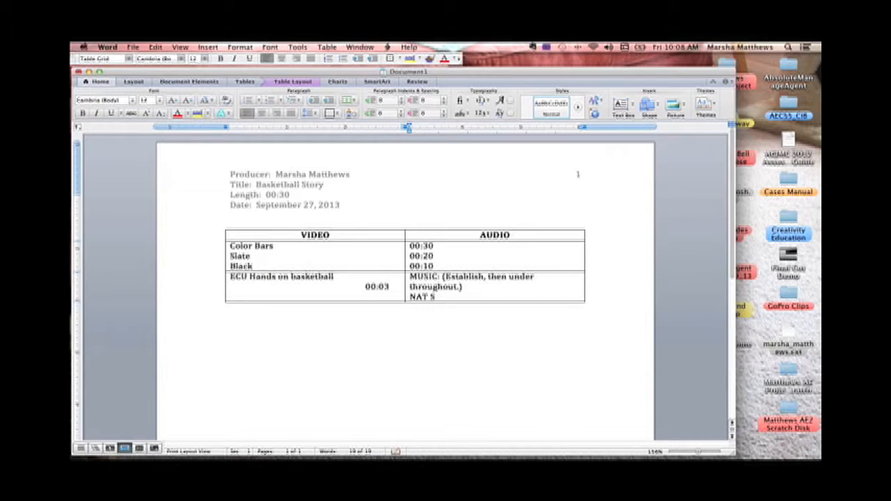
pyautogui.write('S')
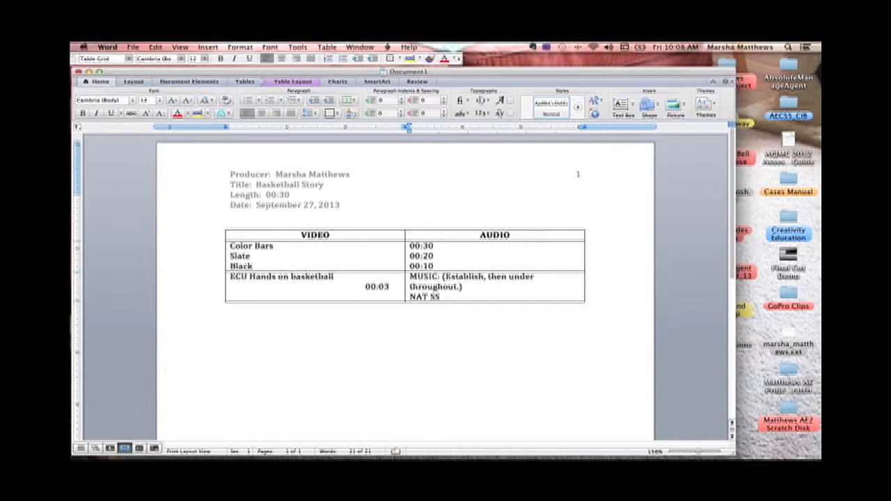
pyautogui.write('OUND')
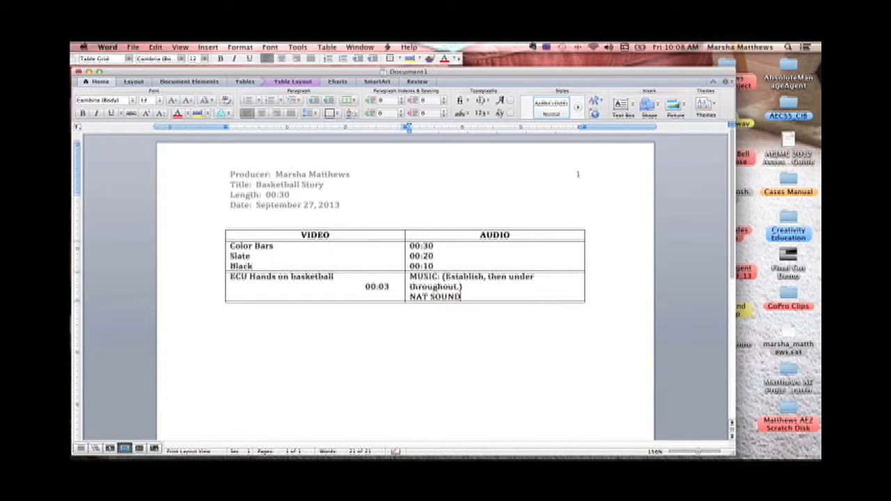
pyautogui.write('SO')
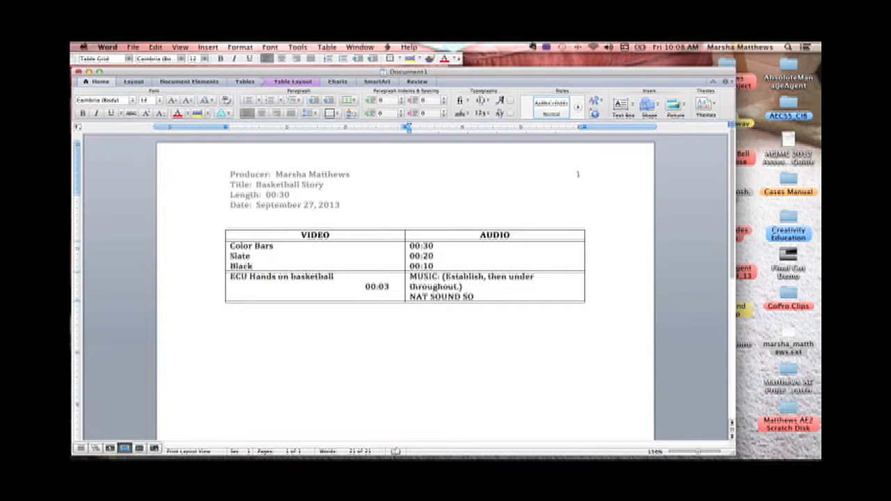
pyautogui.write('T:')
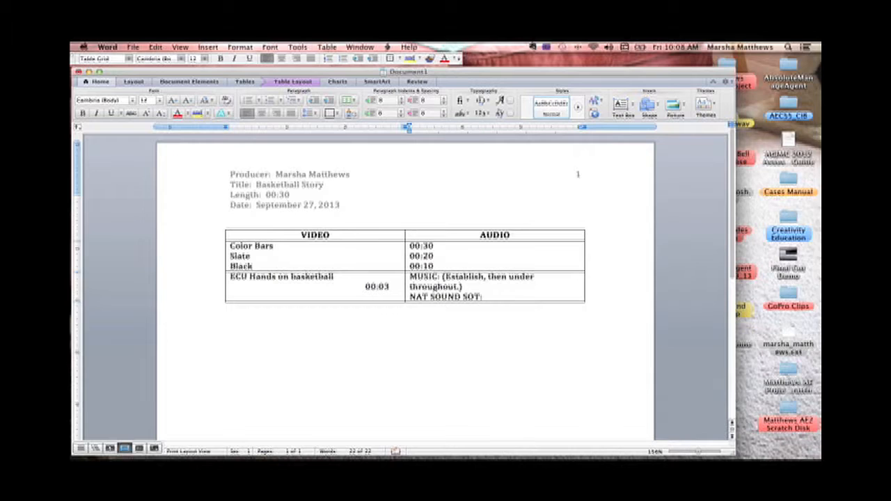
pyautogui.write('(')
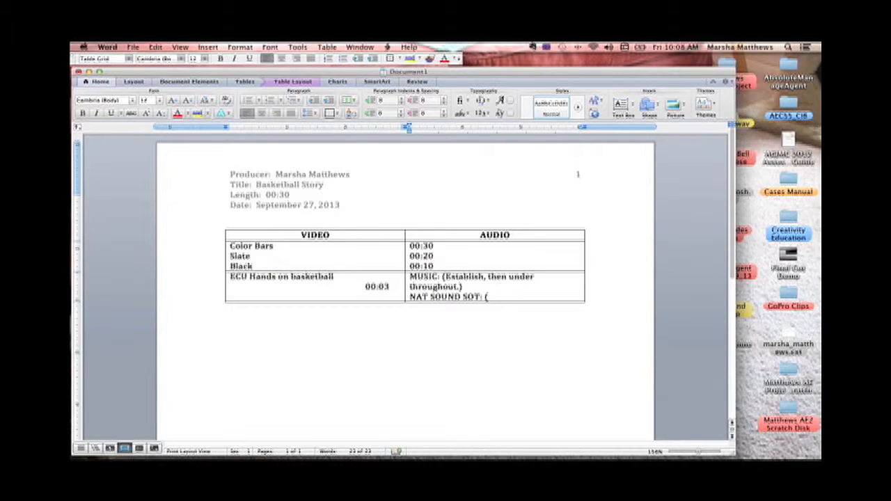
pyautogui.write('GY')
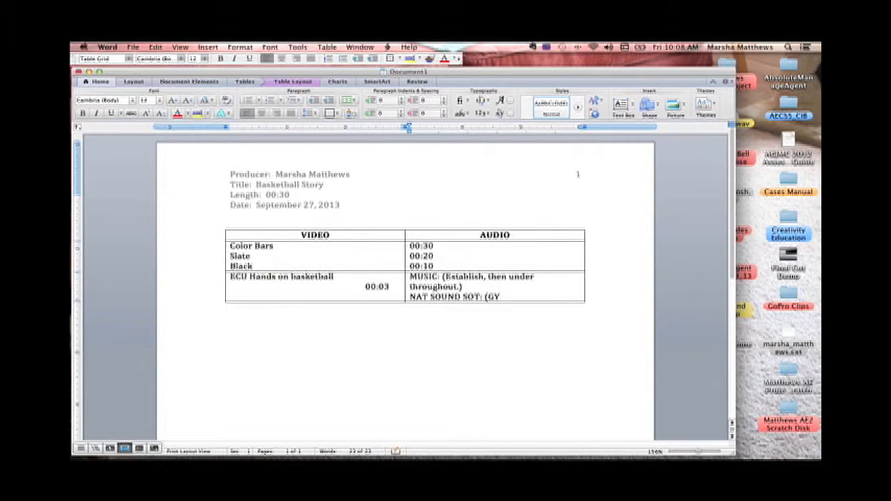
pyautogui.write('m')
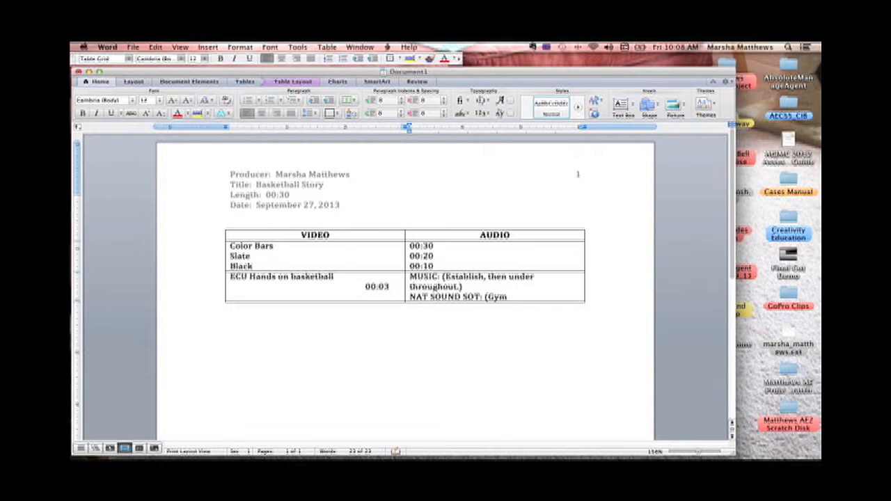
pyautogui.write('noise')
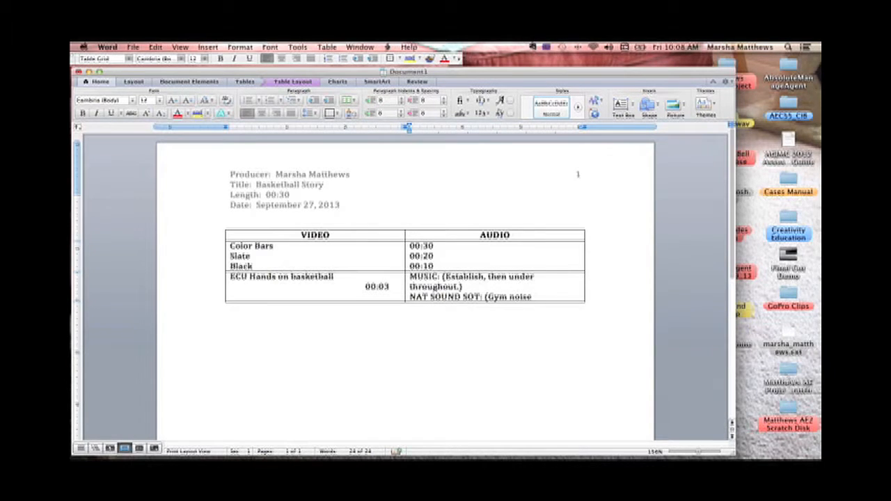
pyautogui.write(', voices')
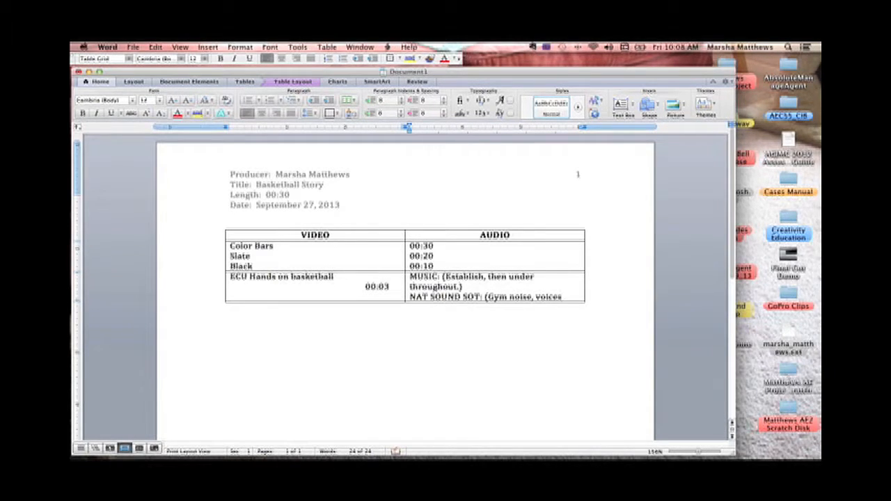
pyautogui.write('echo, sneakers squeak')
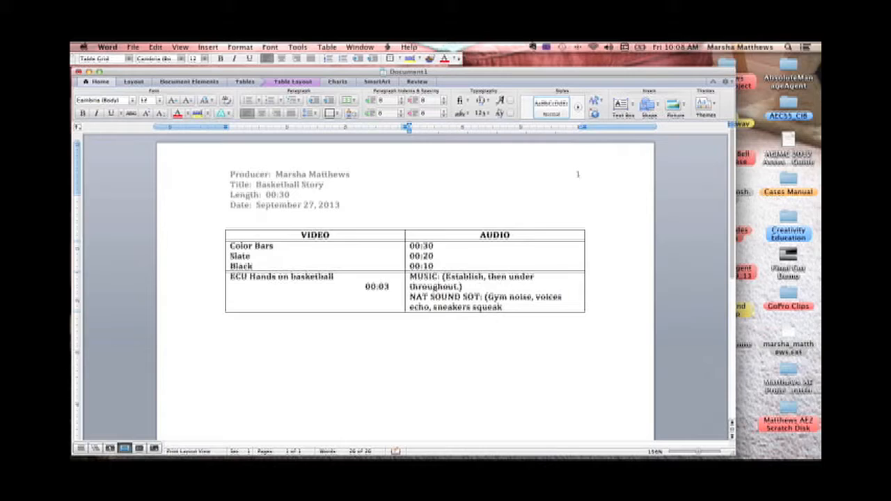
pyautogui.write('on the floor.')
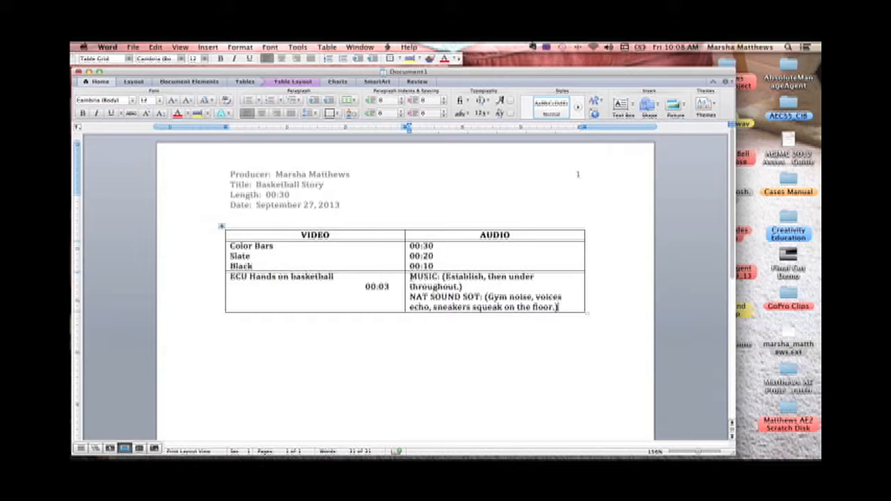
# Step: Select the MUSIC and NAT SOUND SOT paragraphs in the AUDIO cell
pyautogui.moveTo(413, 277); pyautogui.dragTo(537, 287)
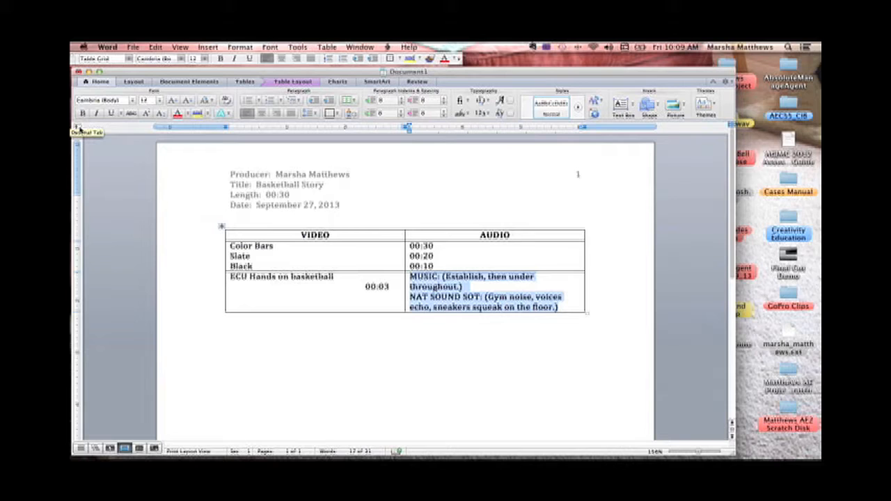
# Step: Place a left tab stop on the ruler above the AUDIO column
pyautogui.click(86, 131)
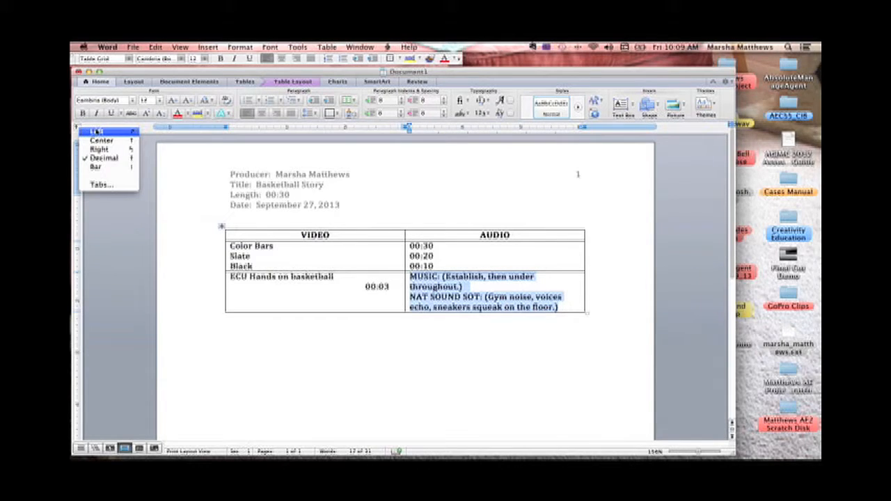
pyautogui.click(254, 144)
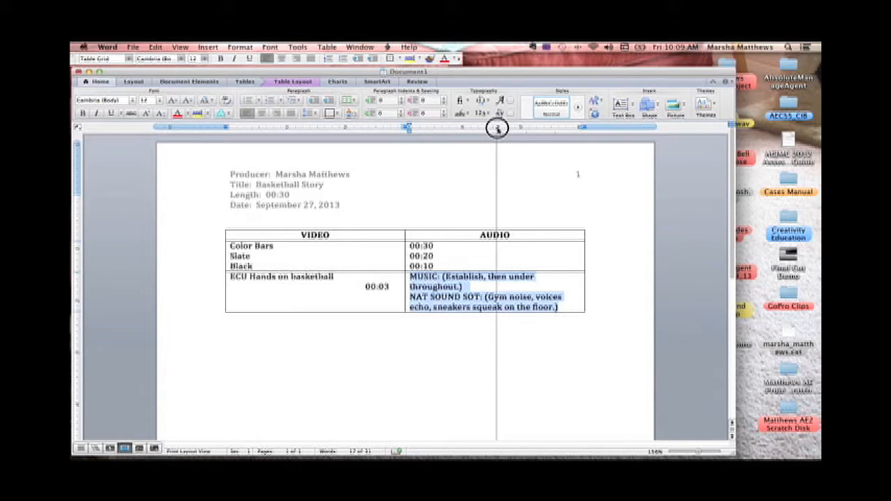
pyautogui.moveTo(496, 128); pyautogui.dragTo(454, 128)
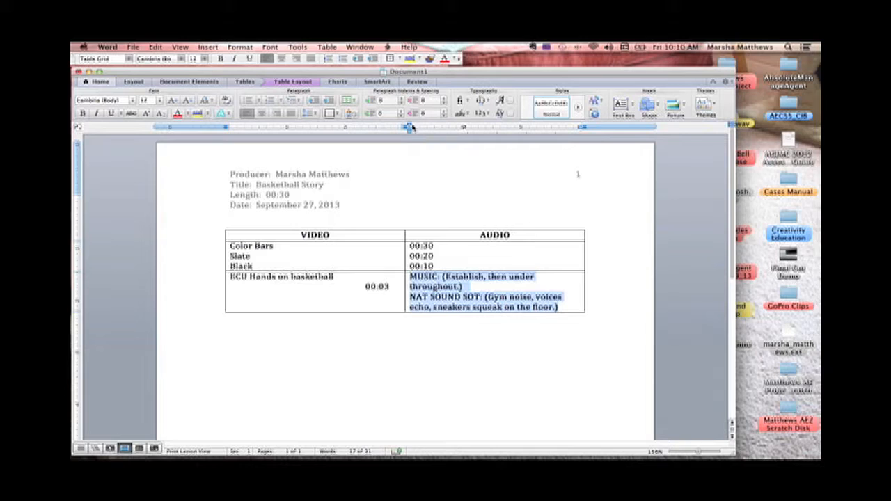
pyautogui.moveTo(408, 128)
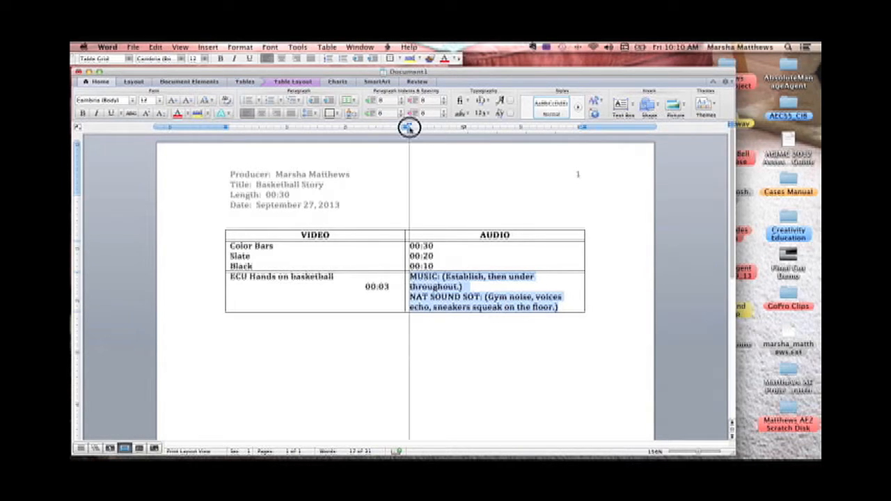
# Step: Drag the hanging indent marker to the left tab stop position
pyautogui.moveTo(409, 128); pyautogui.dragTo(452, 128)
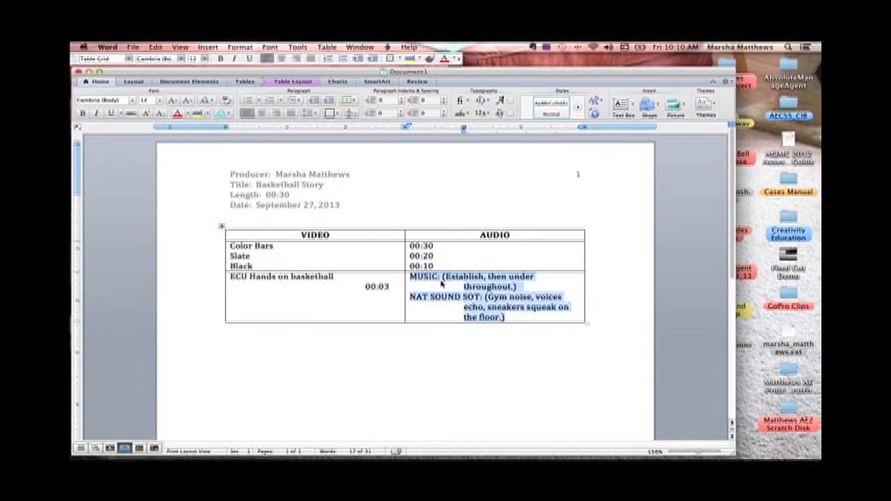
# Step: Add a tab after 'MUSIC:' to align its description, then reselect both cues
pyautogui.click(443, 279)
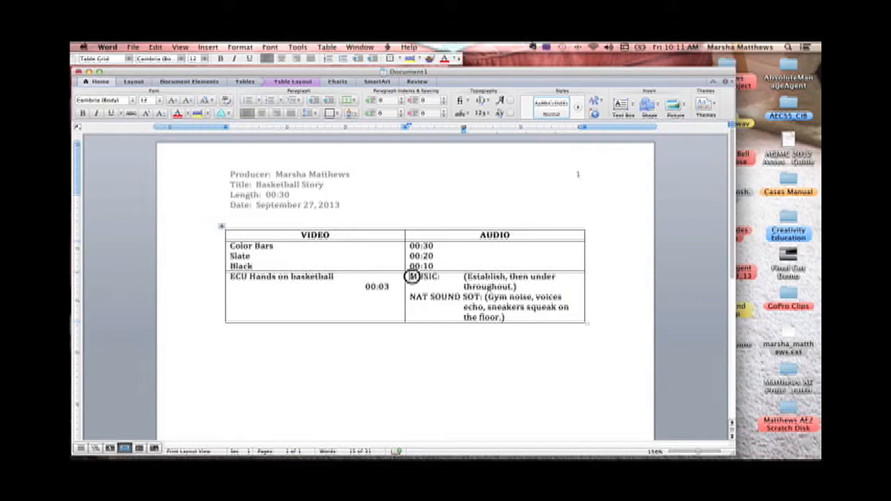
pyautogui.moveTo(410, 276); pyautogui.dragTo(505, 317)
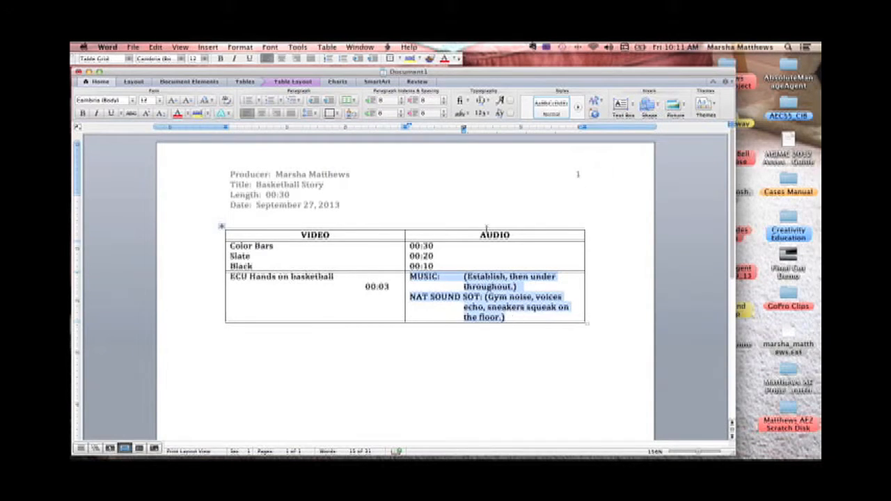